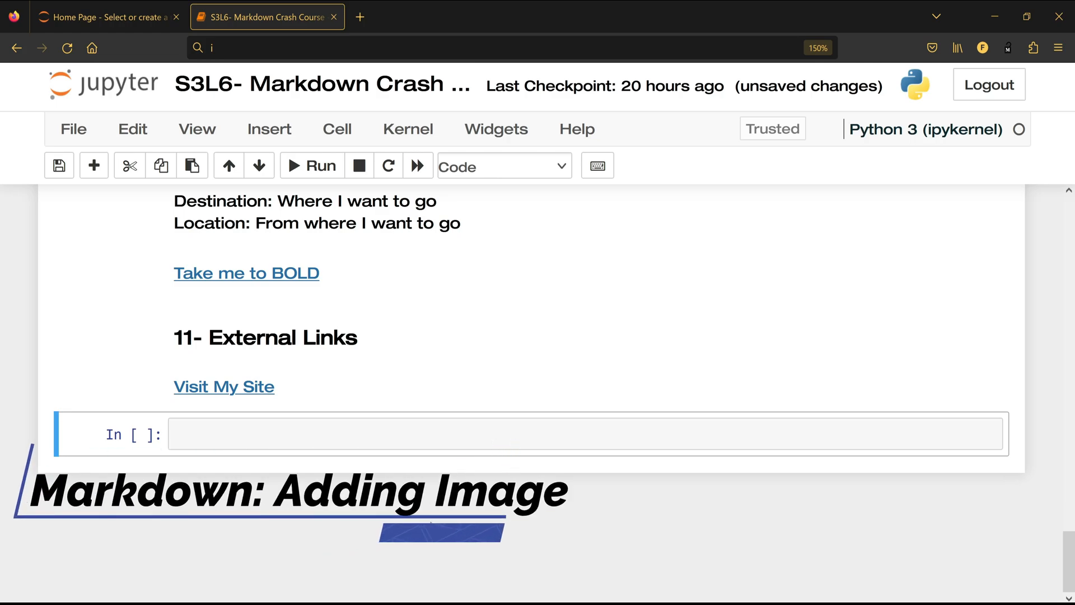
# - Make the empty cell Markdown and enter the heading '### 12- Adding Image'
pyautogui.click(503, 166)
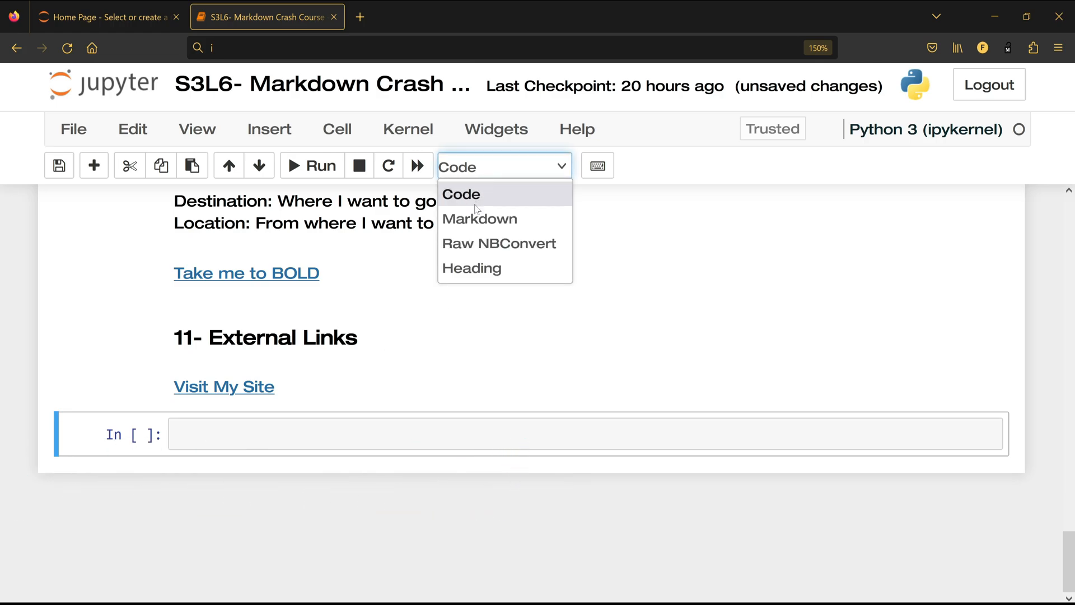
pyautogui.click(480, 219)
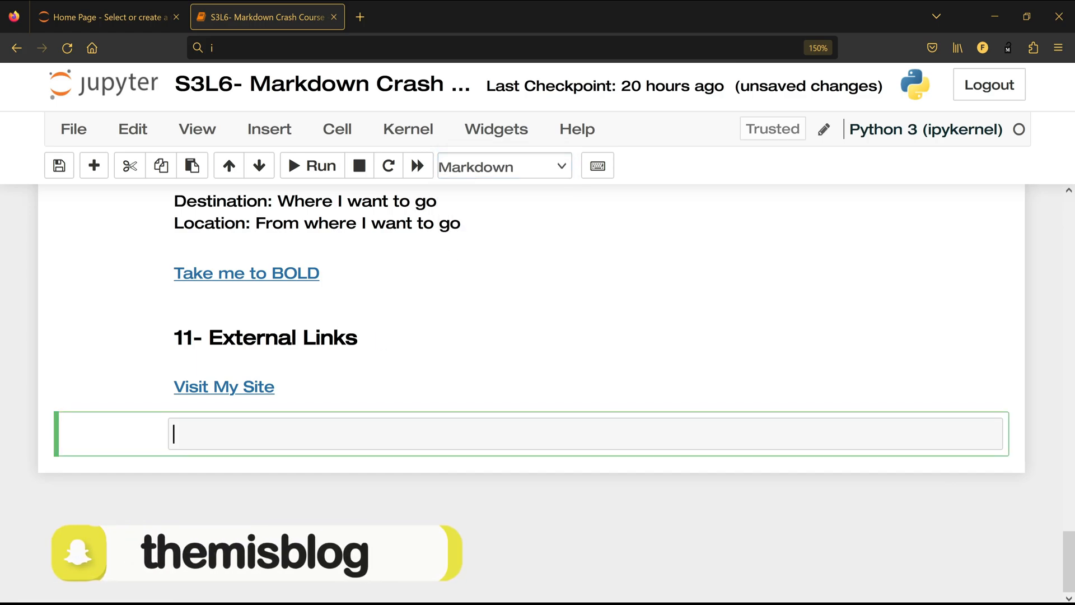
pyautogui.write('###')
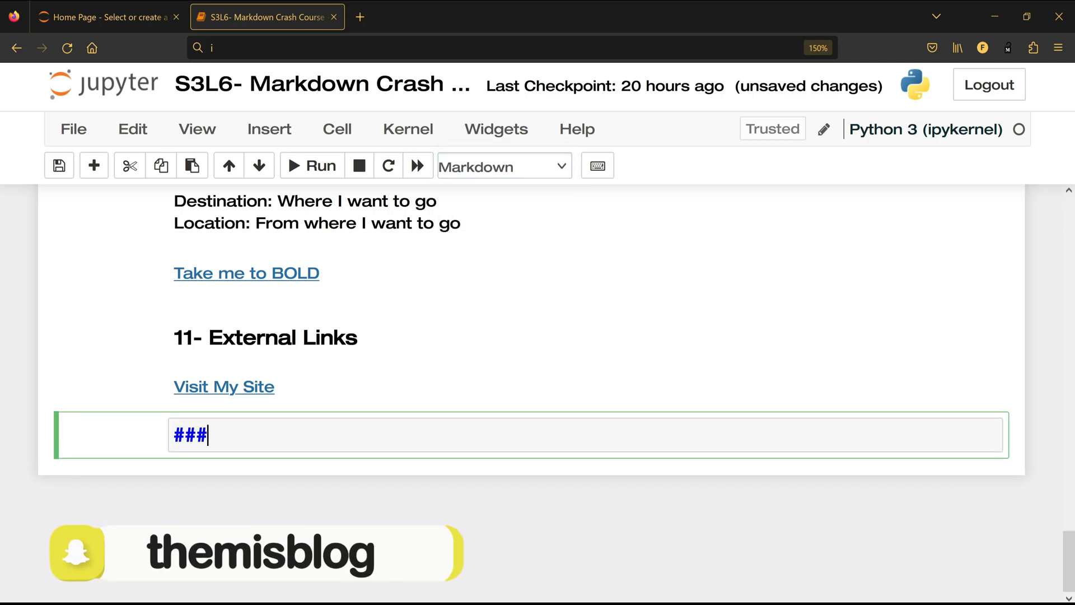
pyautogui.write('12- Adding')
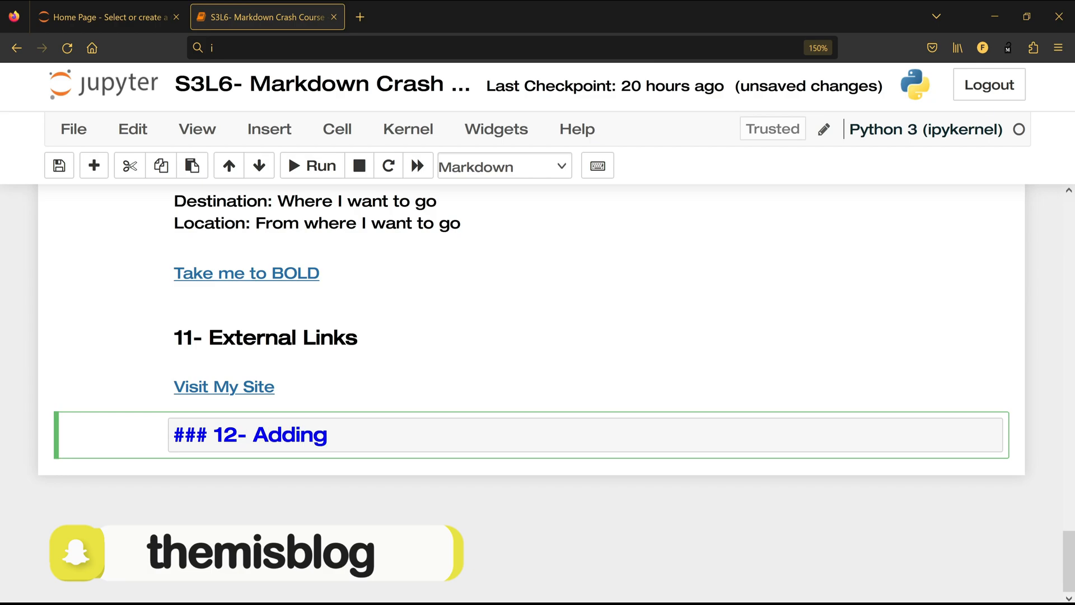
pyautogui.write('Image')
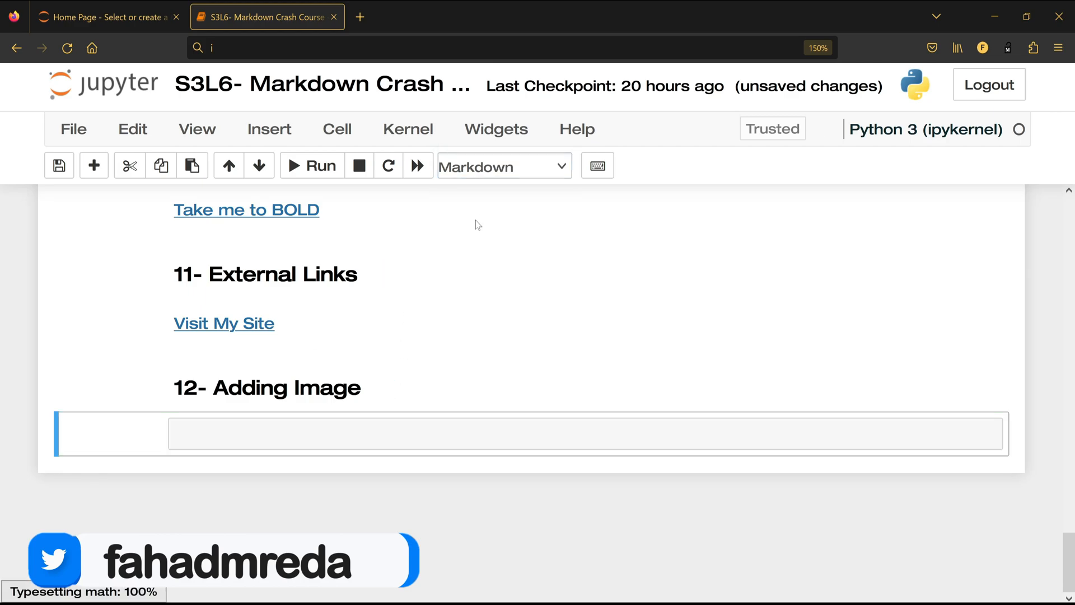
pyautogui.moveTo(132, 129)
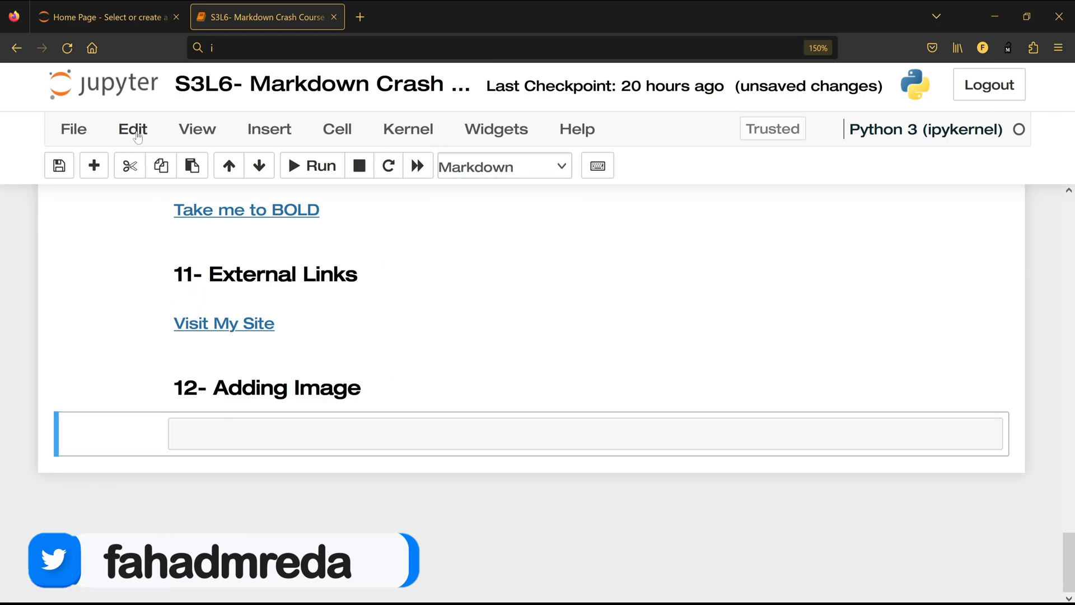
# - Insert python-logo.png via Edit > Insert Image and render it under the heading
pyautogui.click(127, 129)
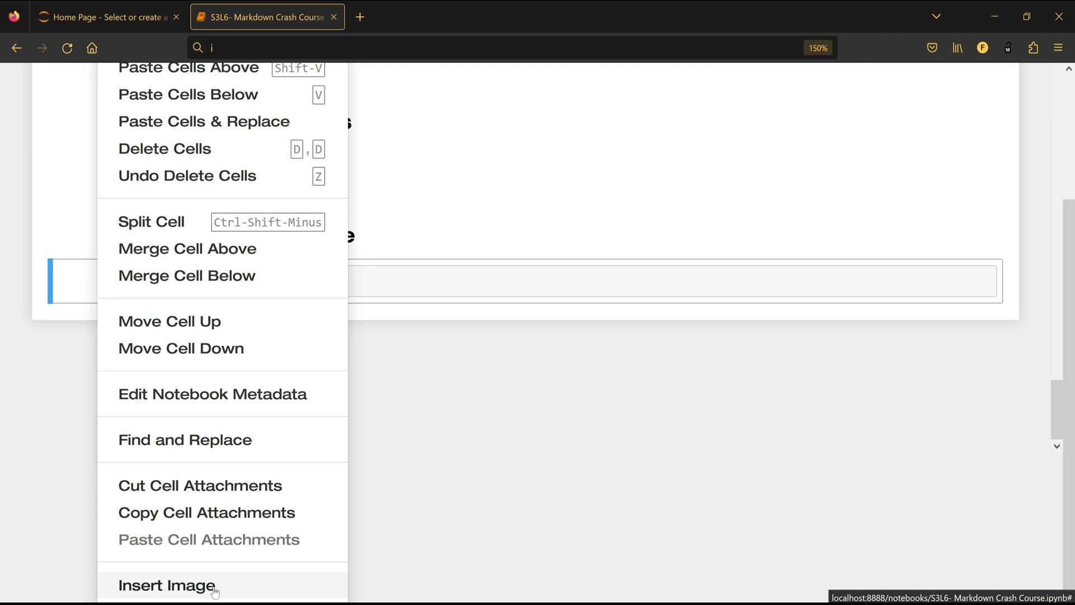
pyautogui.click(167, 585)
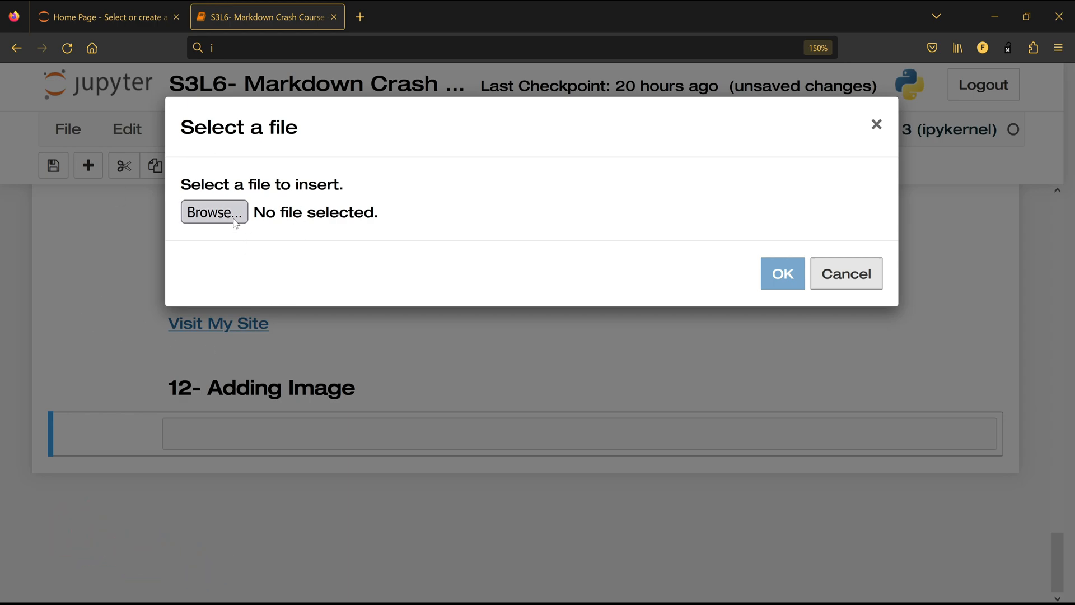
pyautogui.click(213, 212)
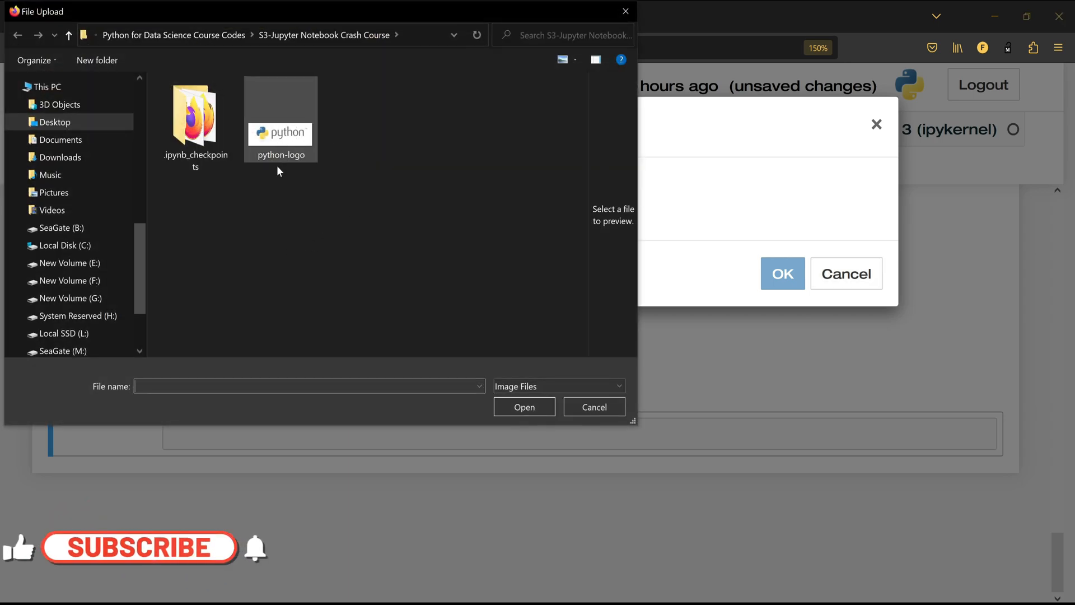
pyautogui.click(280, 120)
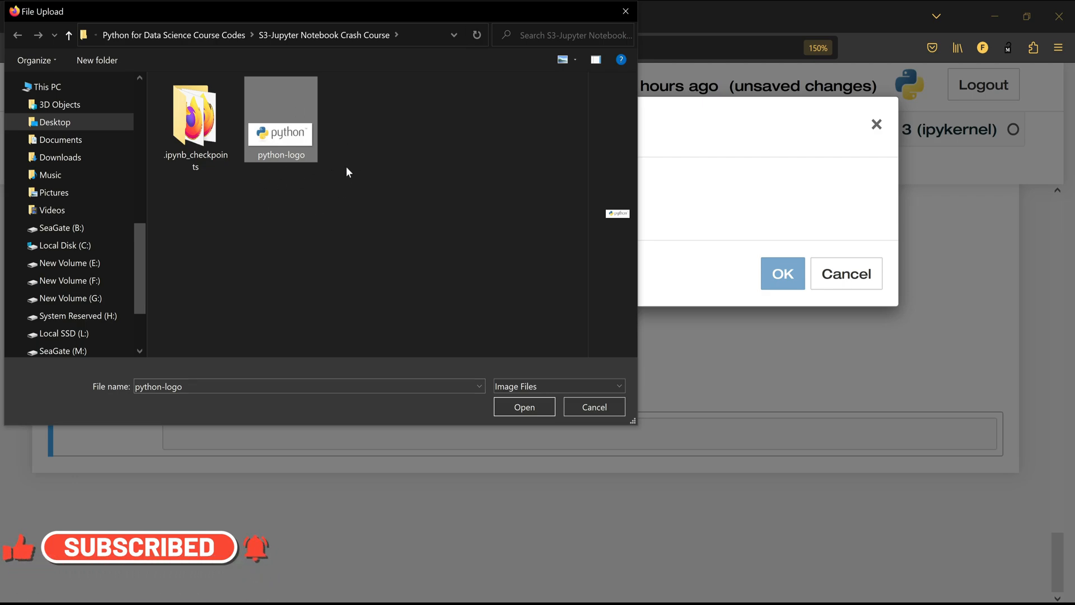
pyautogui.click(523, 407)
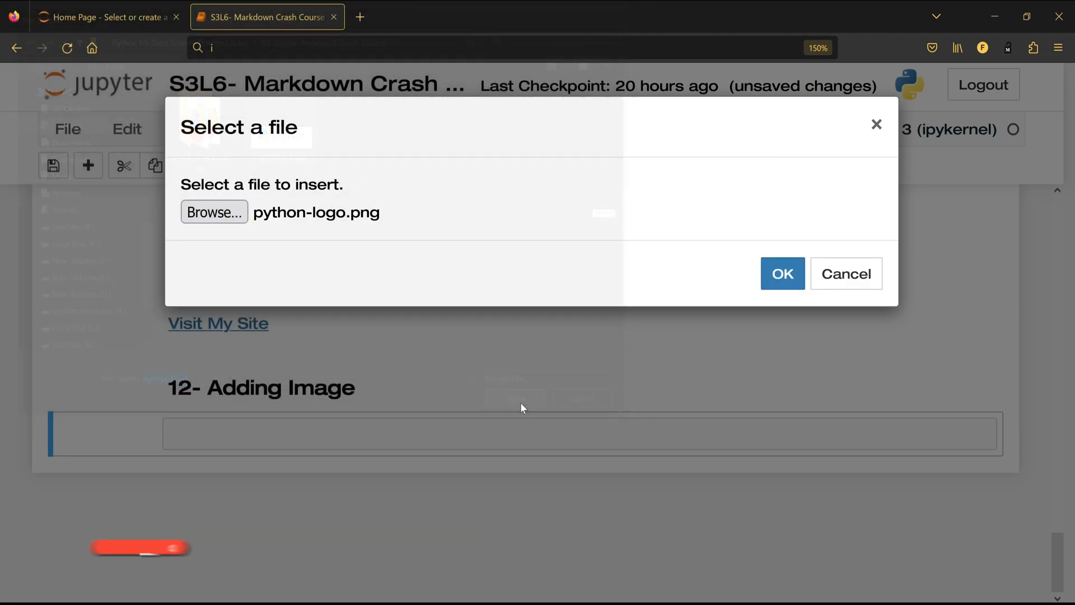
pyautogui.click(782, 274)
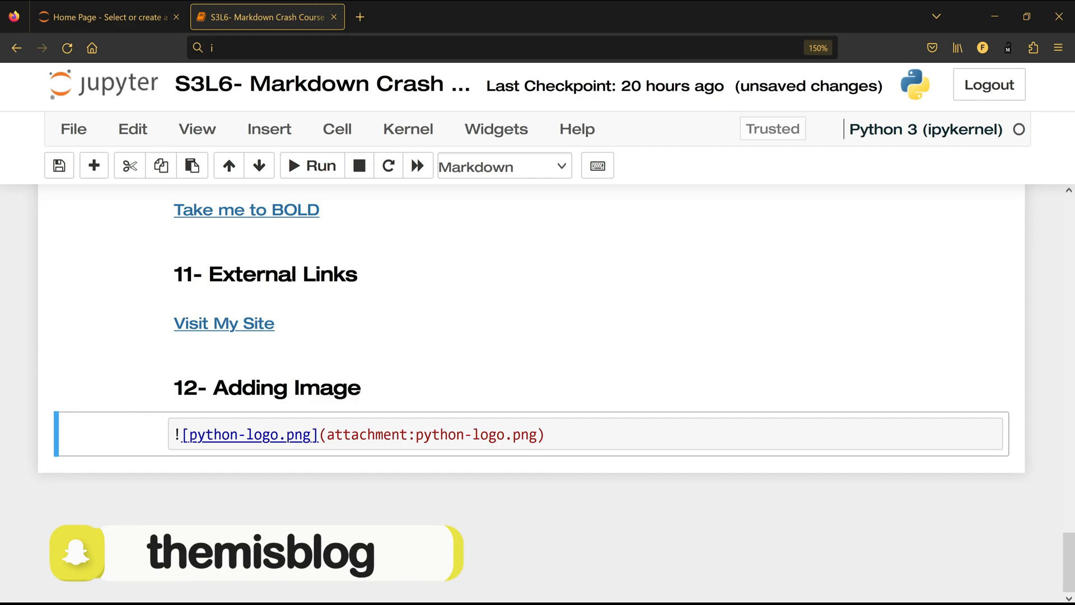
pyautogui.click(310, 166)
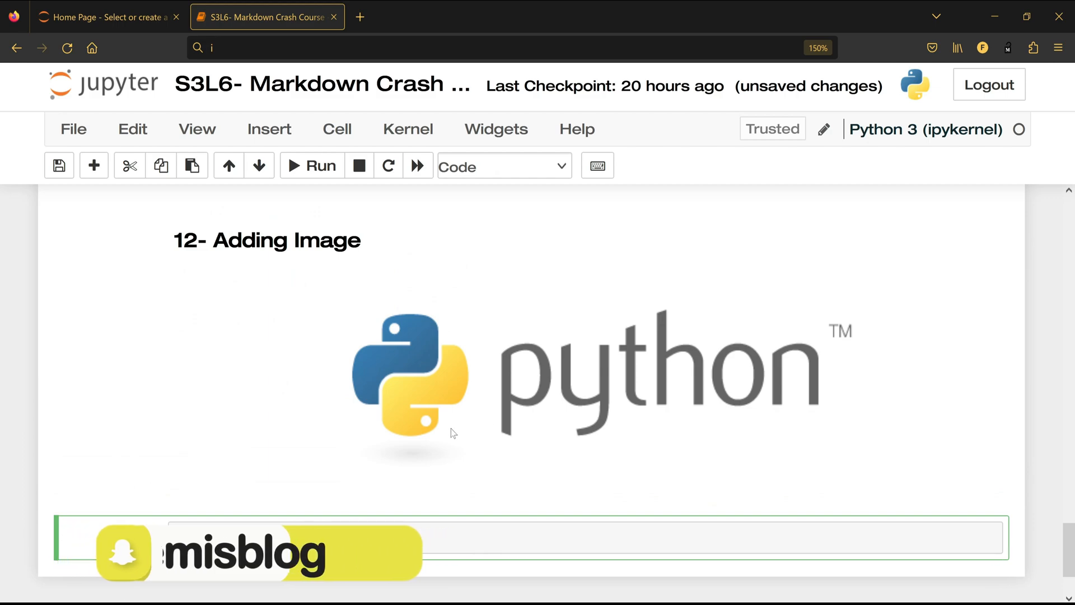
# - Make the new cell Markdown and start an img tag with src "python-logo.png"
pyautogui.click(503, 166)
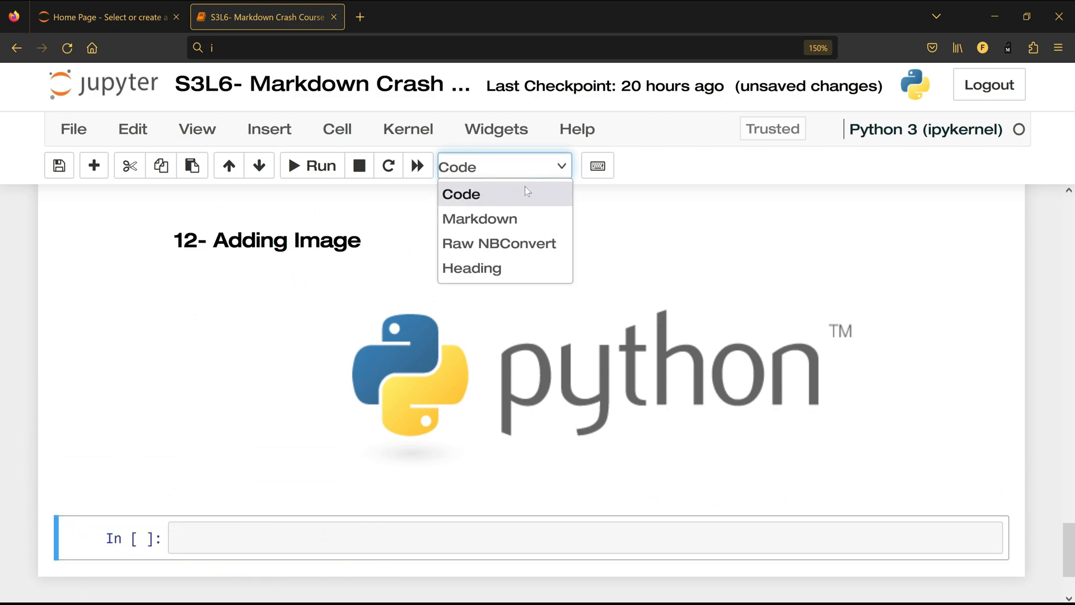
pyautogui.click(481, 218)
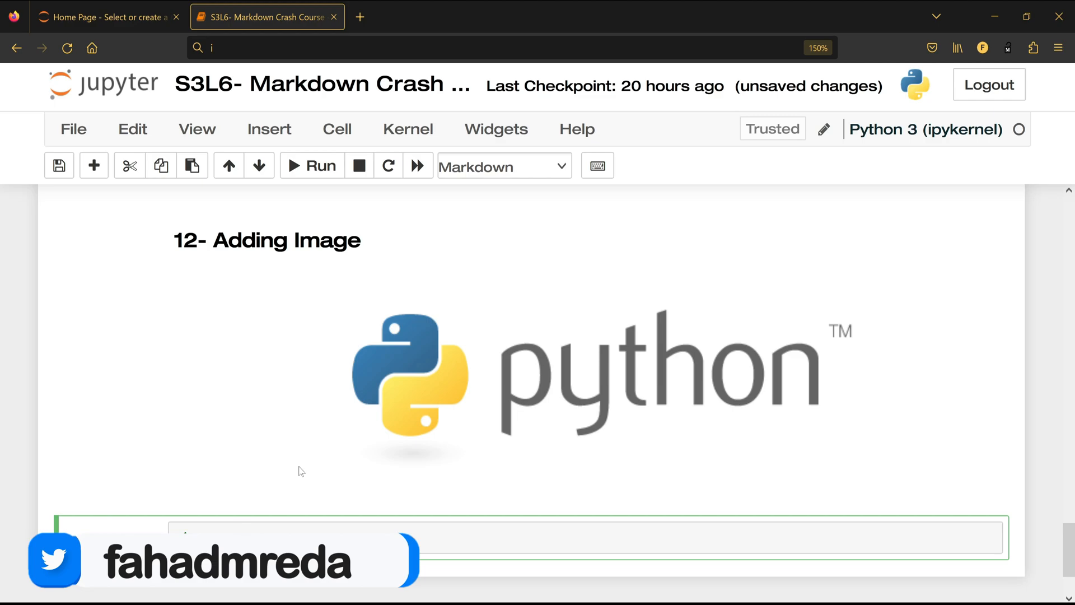
pyautogui.write('<img src =')
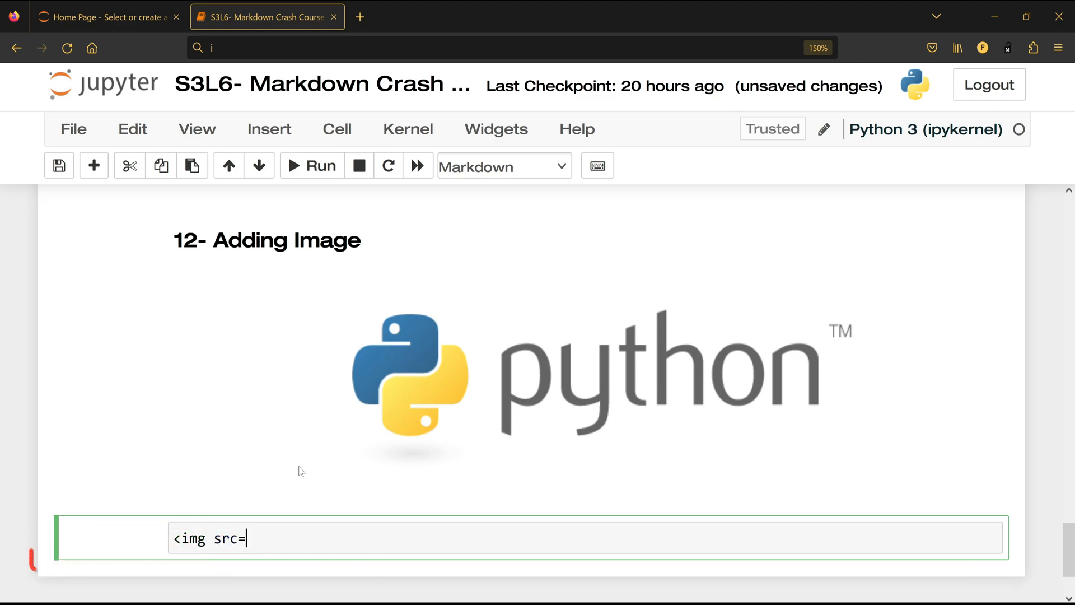
pyautogui.write('""')
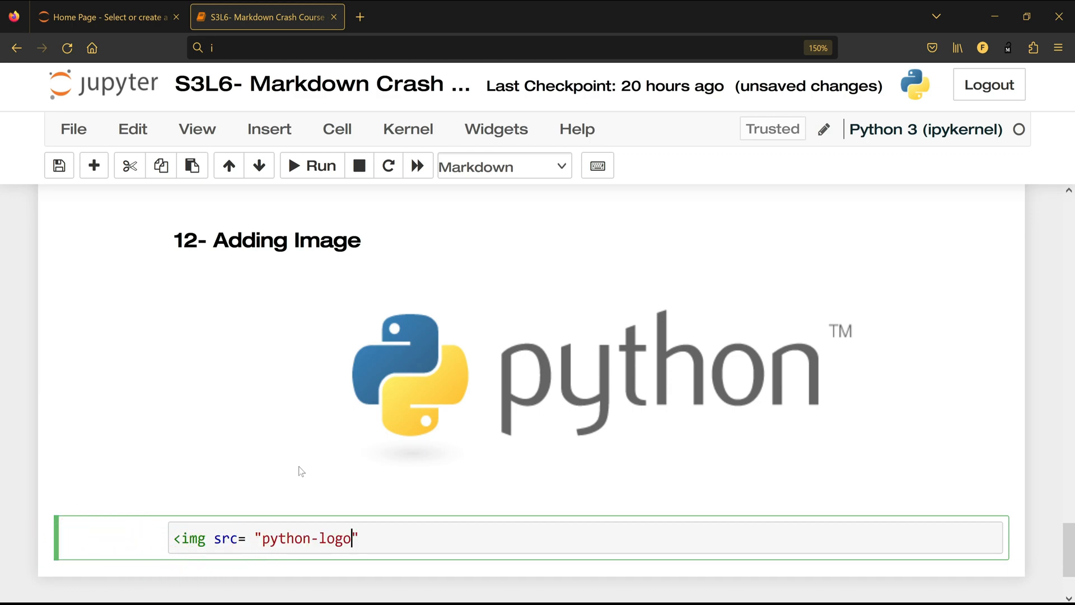
pyautogui.write('.png')
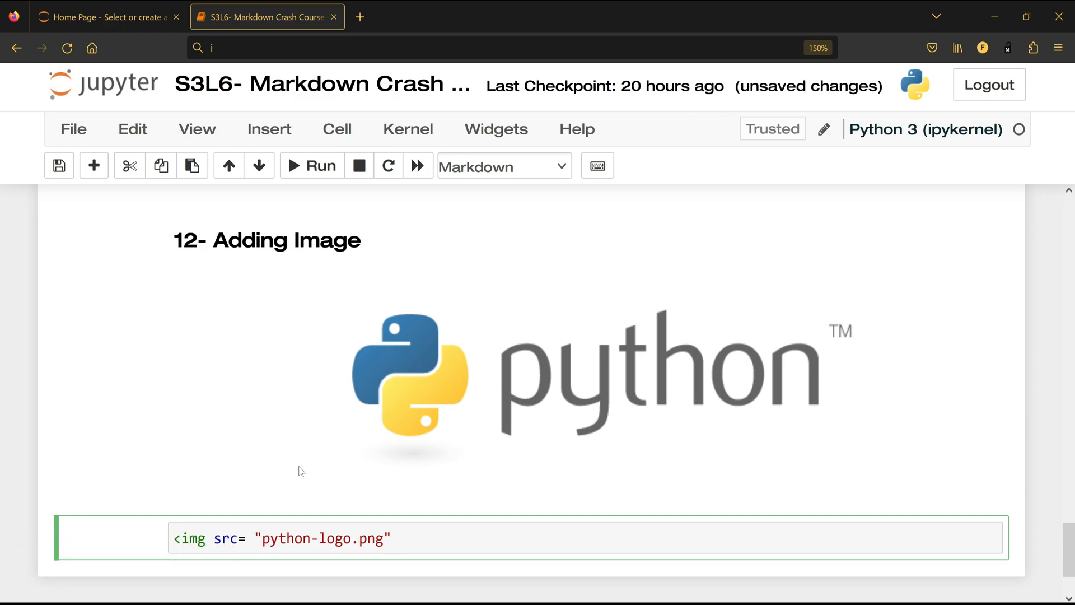
# - Add width "500" and height "340" to the img tag and run the cell
pyautogui.write('width')
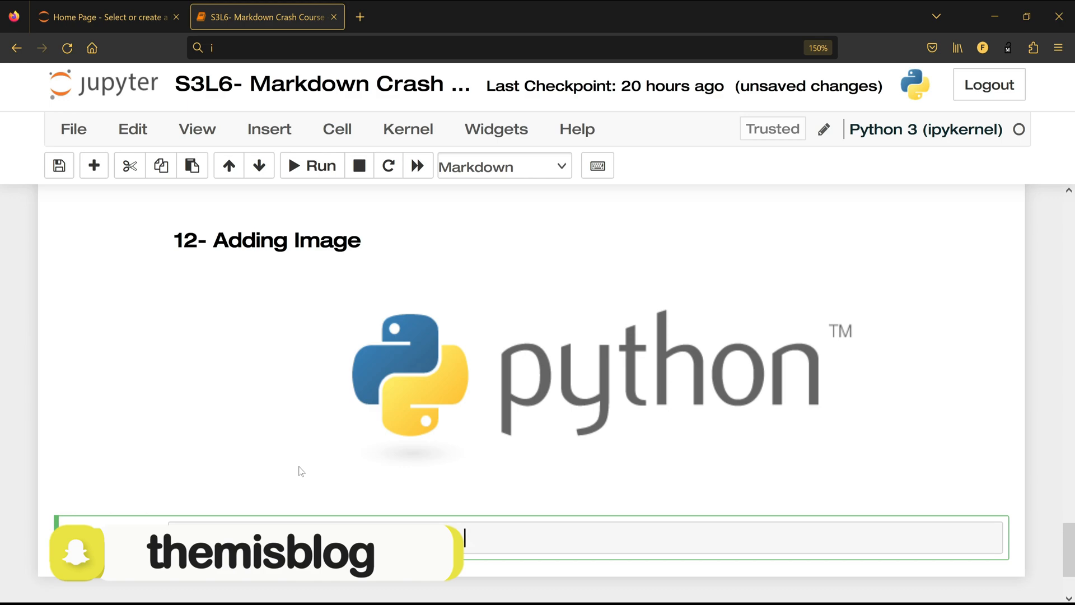
pyautogui.write('""')
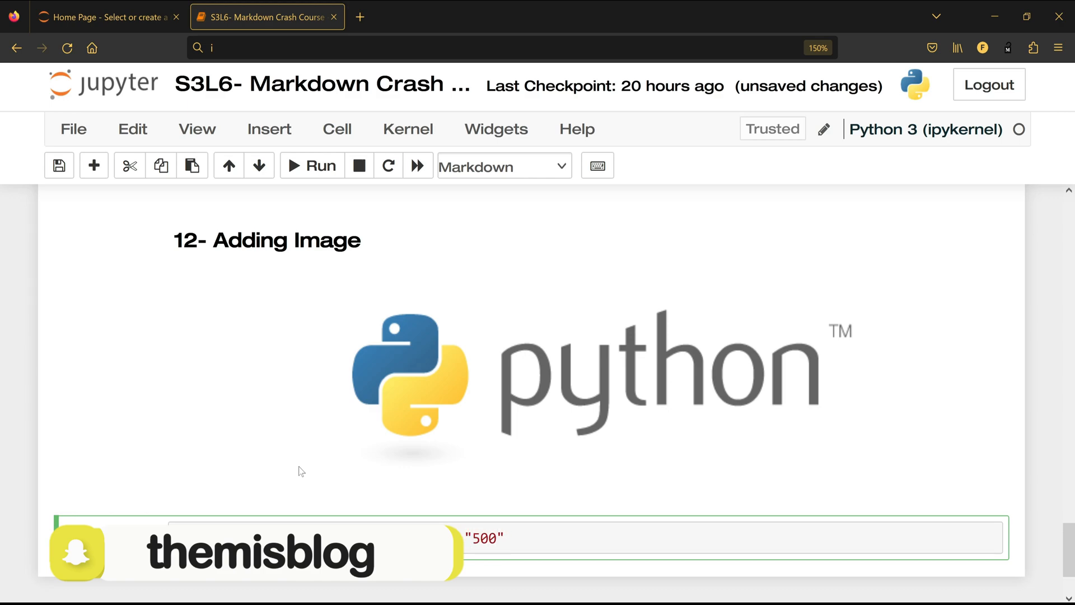
pyautogui.write('height = "')
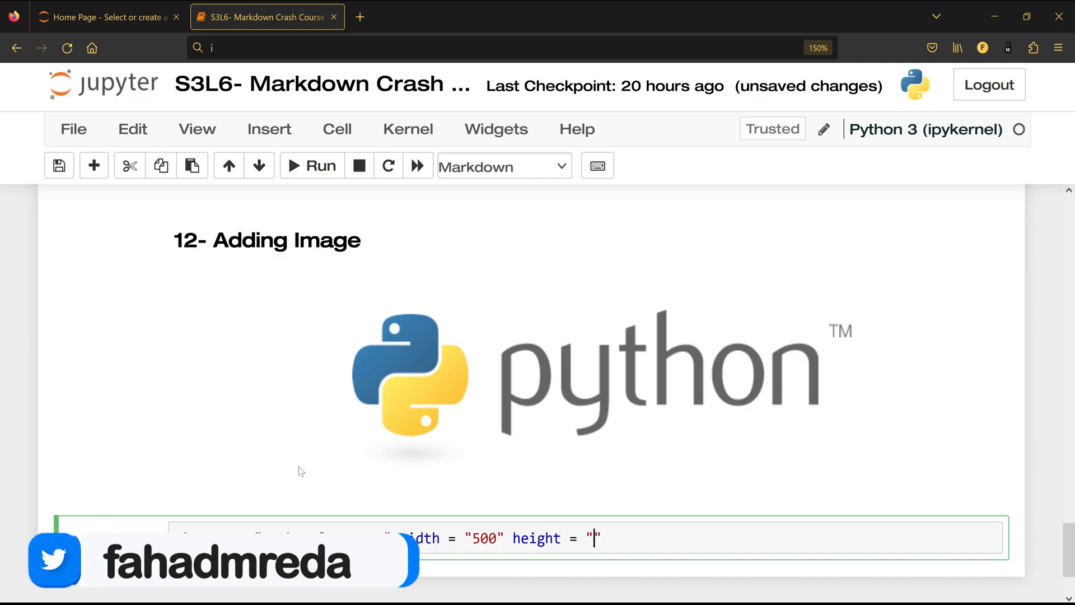
pyautogui.write('340')
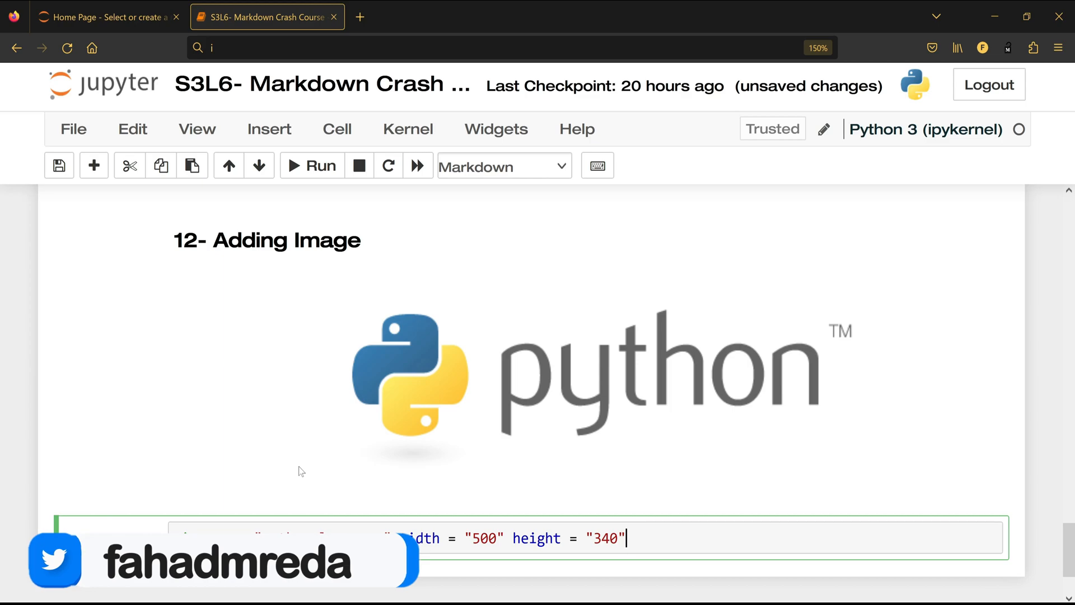
pyautogui.click(319, 166)
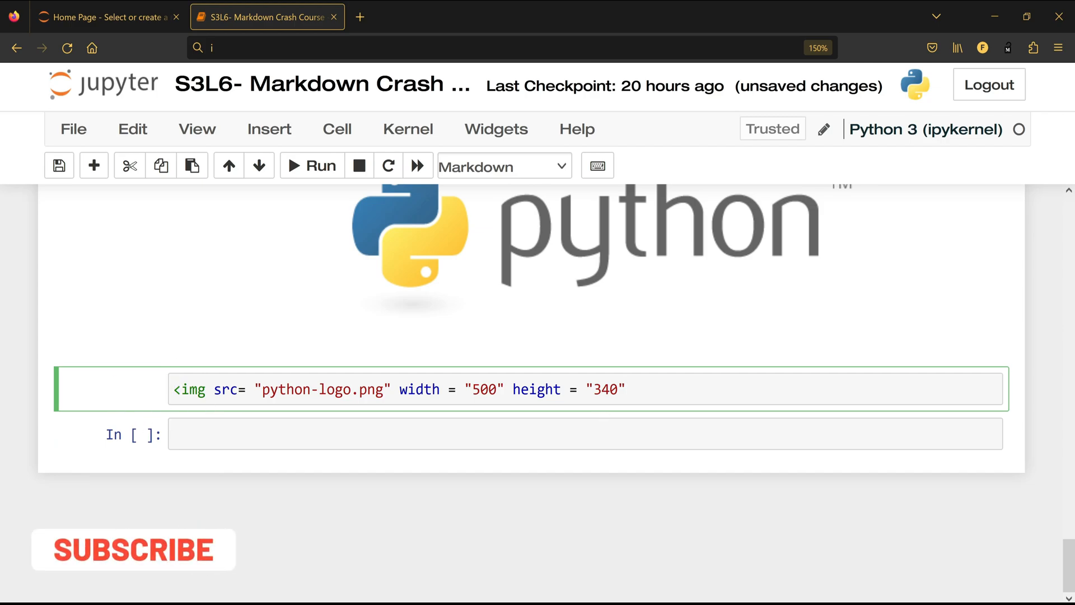
# - Close the img tag with '>' so the sized second logo renders beneath the first
pyautogui.write('>')
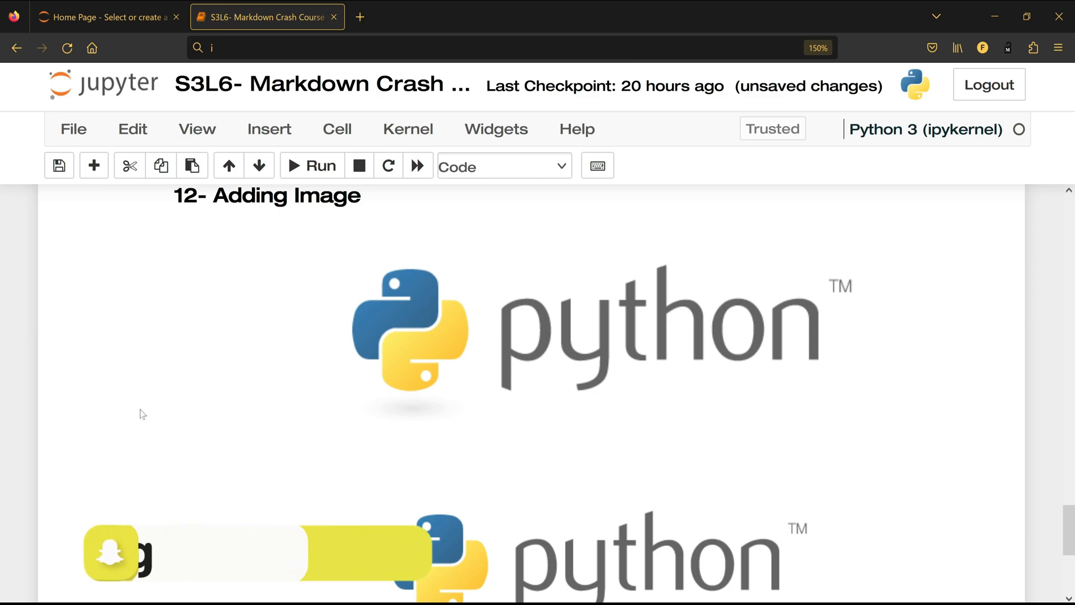
pyautogui.scroll(-3)
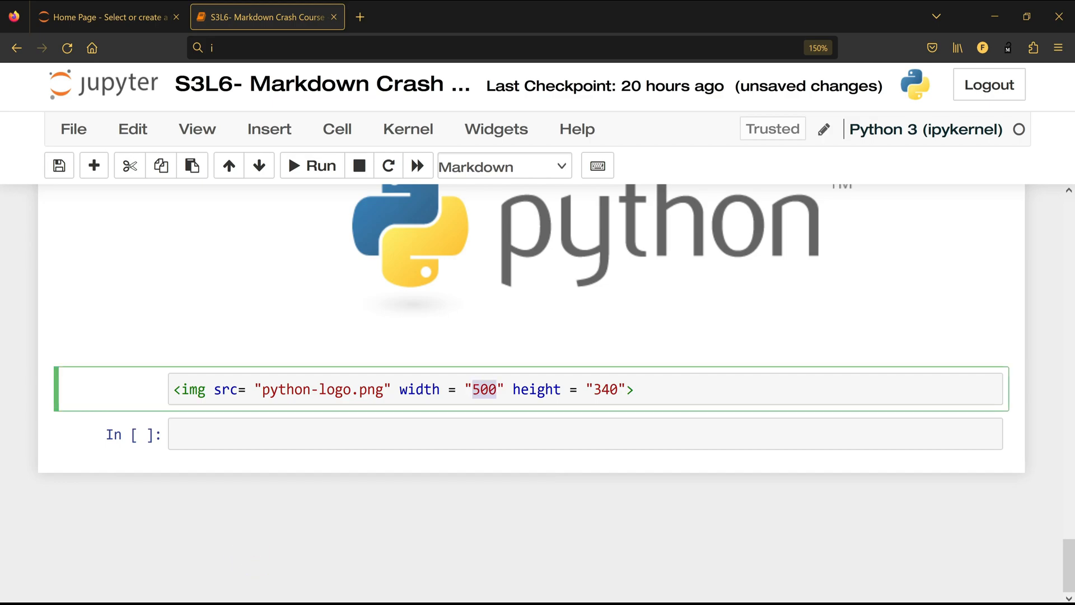
# - Change the img tag dimensions to width 350 and height 150
pyautogui.write('350')
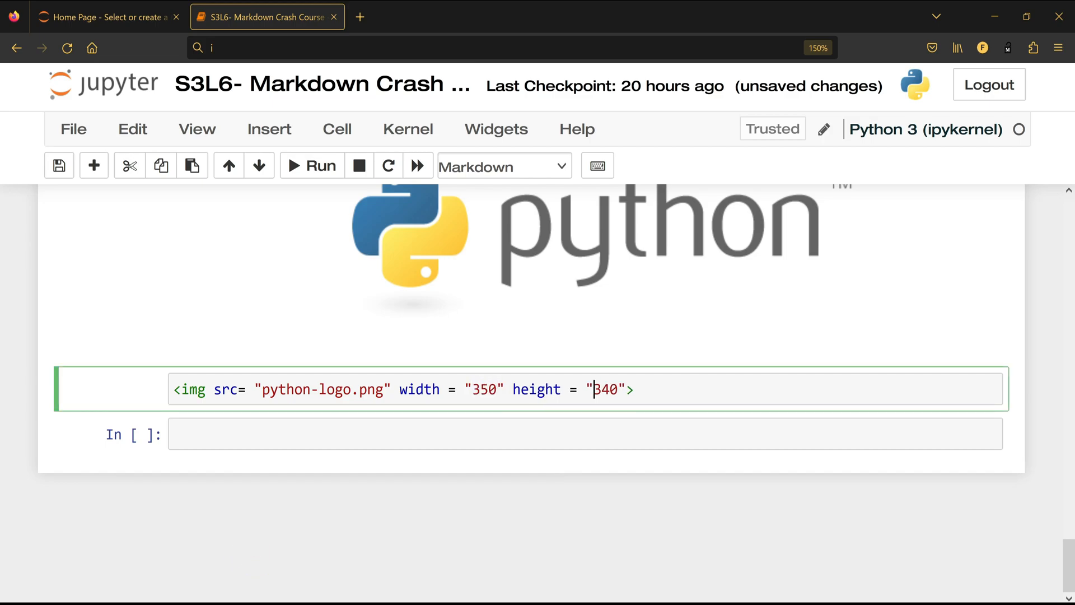
pyautogui.write('150')
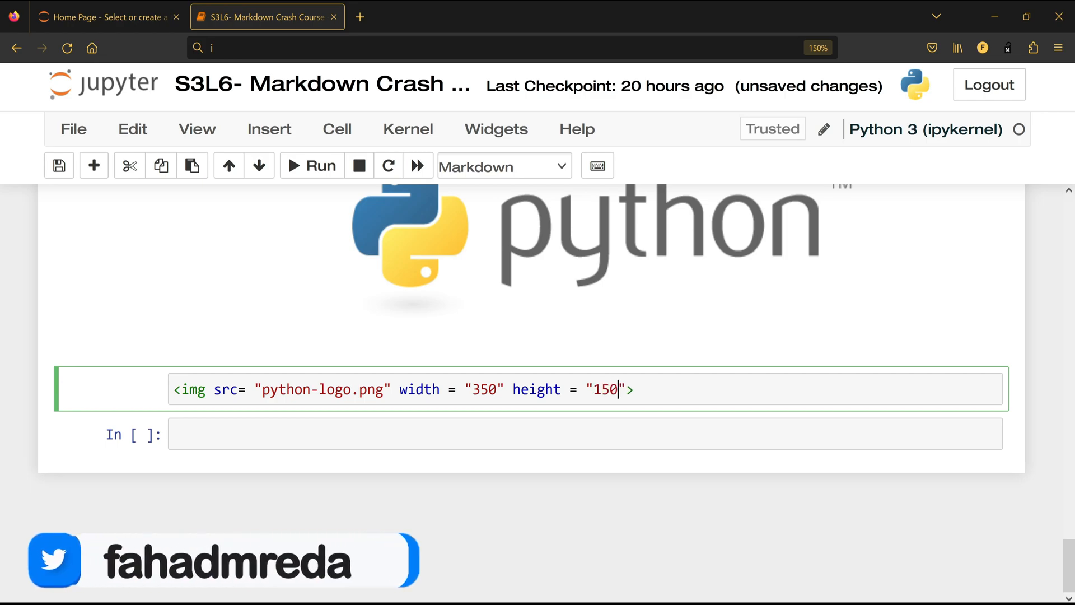